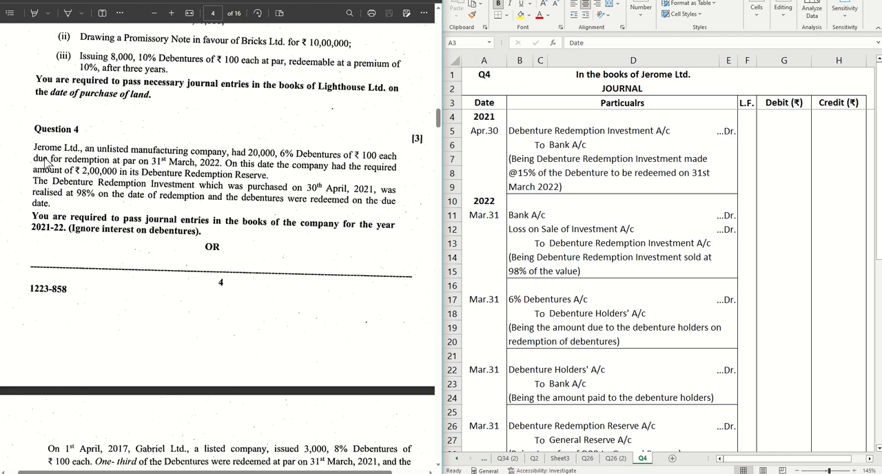
pyautogui.moveTo(207, 160)
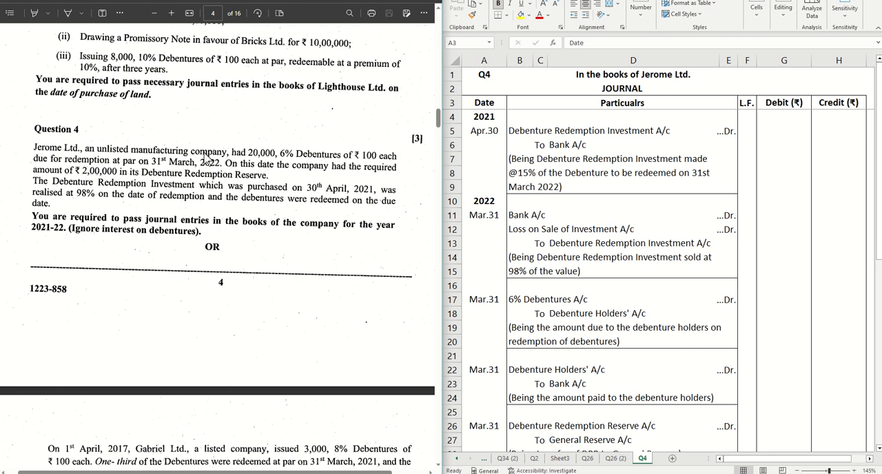
pyautogui.moveTo(264, 163)
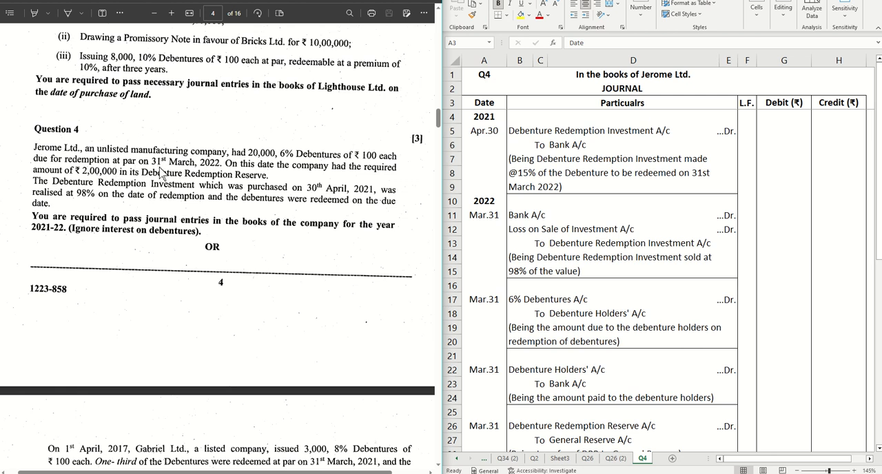
pyautogui.moveTo(214, 188)
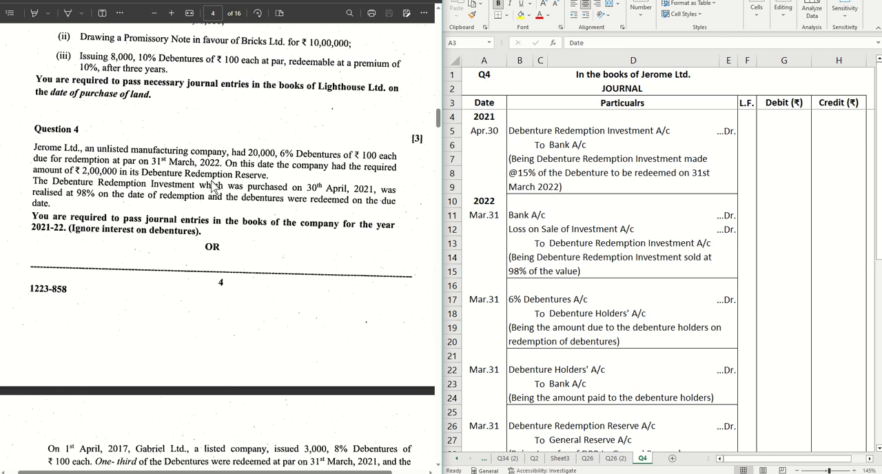
# Pick the highlighter colour and start marking 'par', '₹ 2,00,000' and '2021-22.' in Question 4.
pyautogui.click(66, 12)
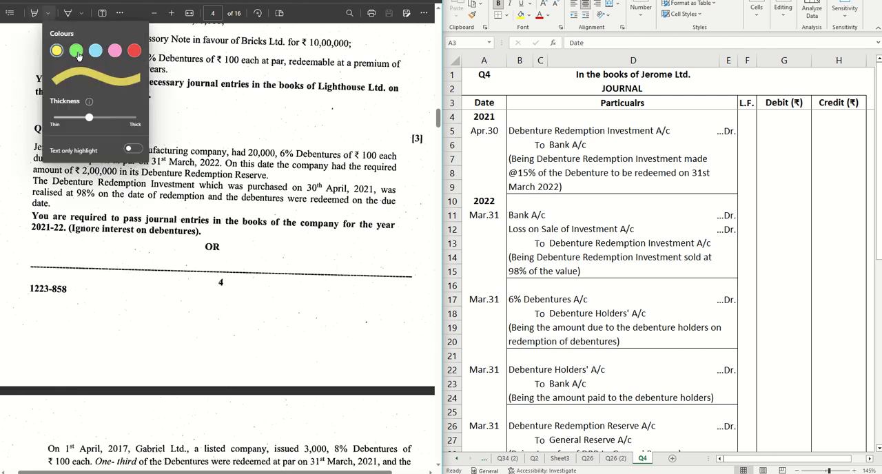
pyautogui.click(33, 12)
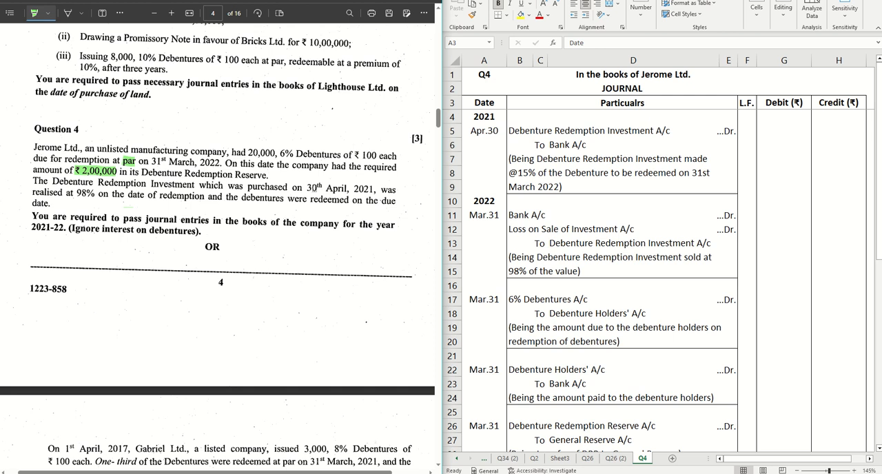
pyautogui.moveTo(88, 207)
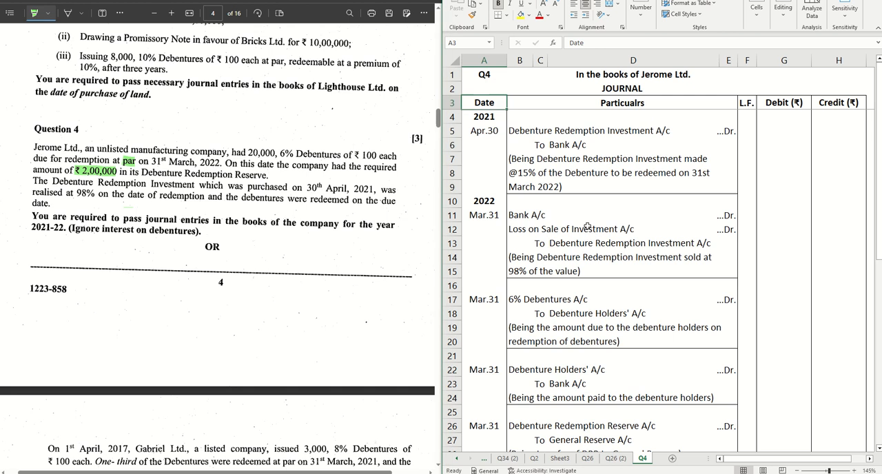
pyautogui.moveTo(562, 221)
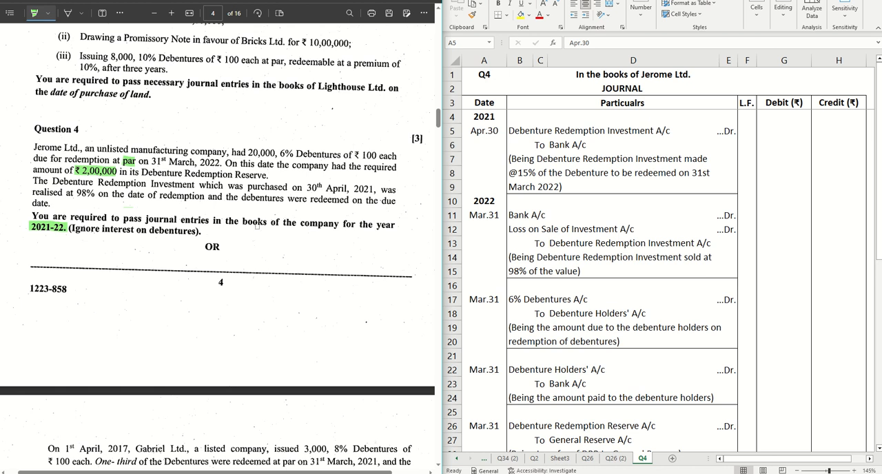
pyautogui.moveTo(509, 204)
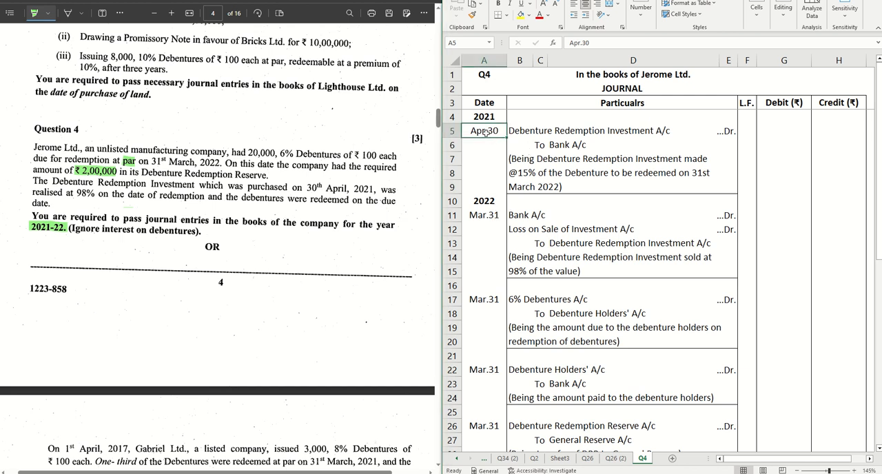
pyautogui.moveTo(488, 141)
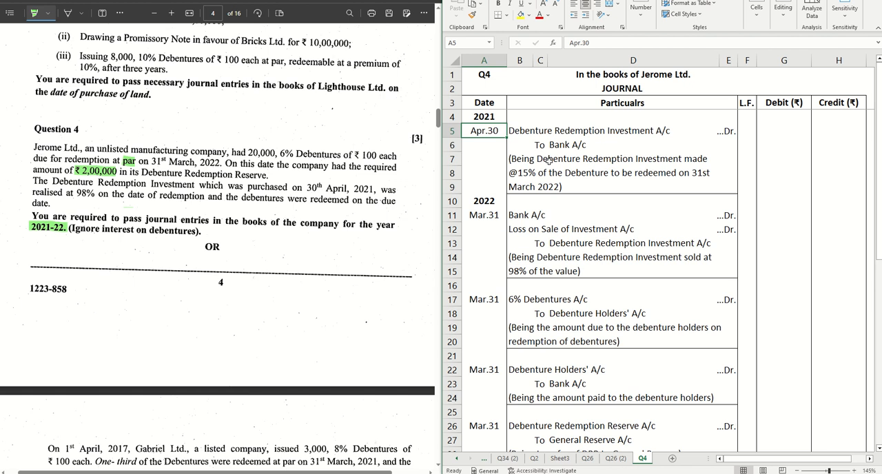
# Enter 300,000 (15% of 20,00,000) as debit in G5 and matching credit in H6 for the April 30 investment entry.
pyautogui.click(783, 130)
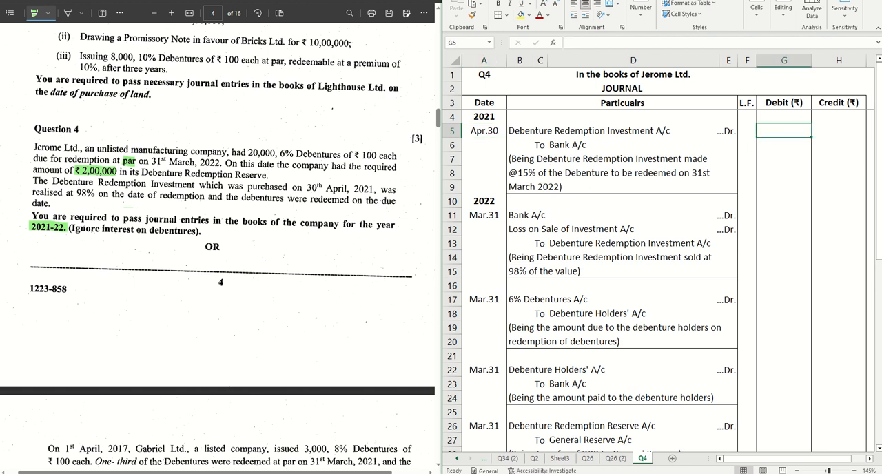
pyautogui.write('=')
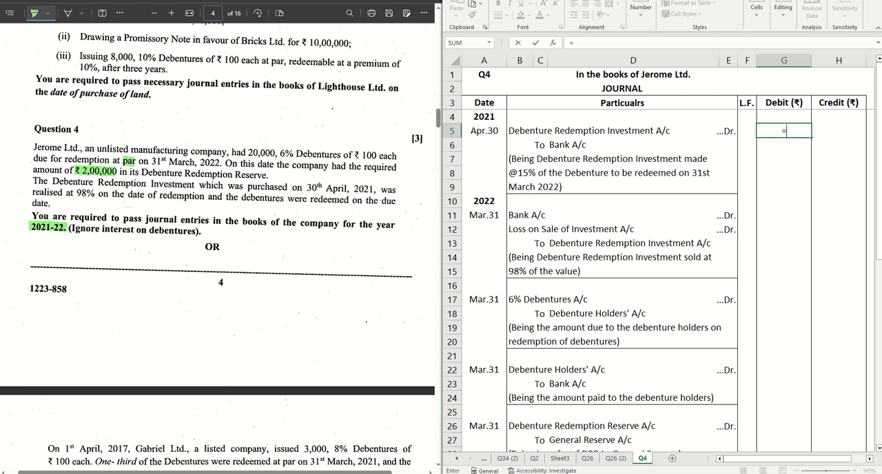
pyautogui.write('1')
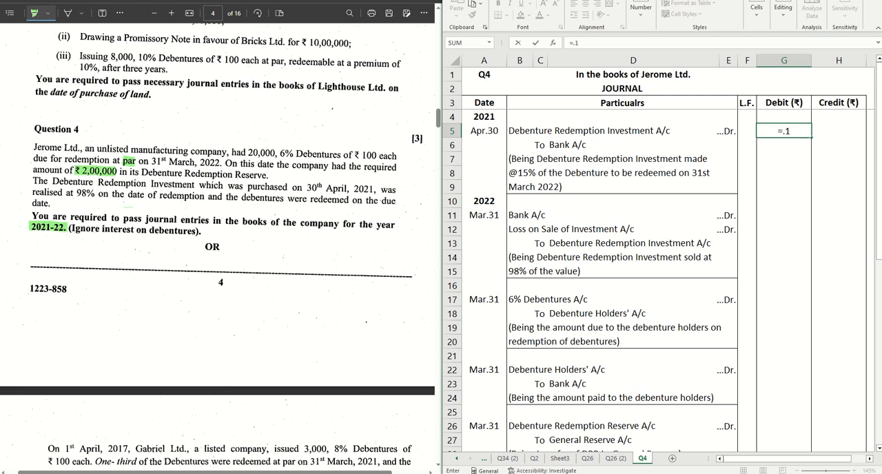
pyautogui.write('5*')
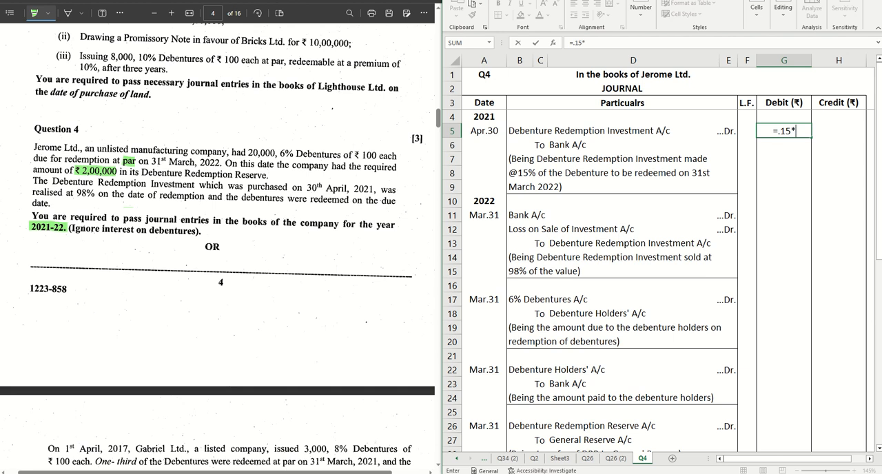
pyautogui.write('2000')
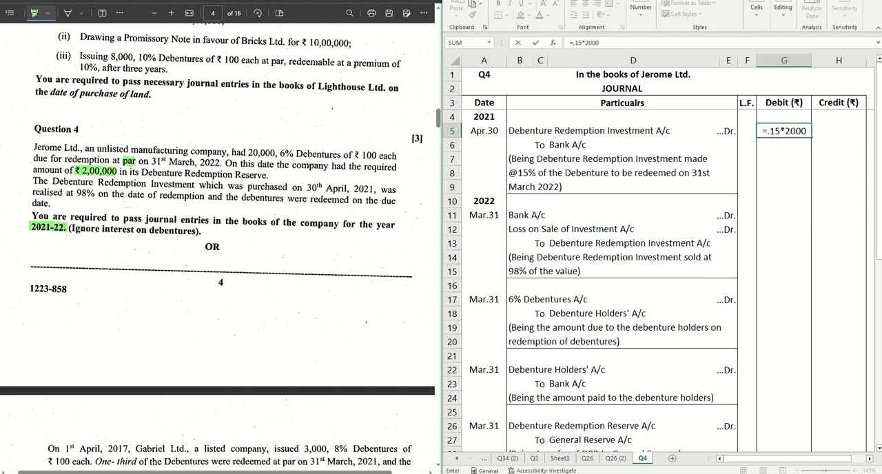
pyautogui.press('Return')
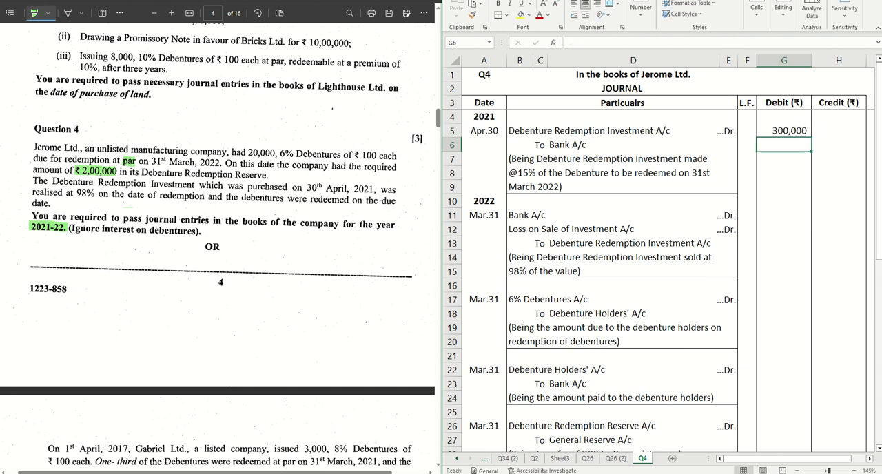
pyautogui.click(838, 145)
pyautogui.write('300,000')
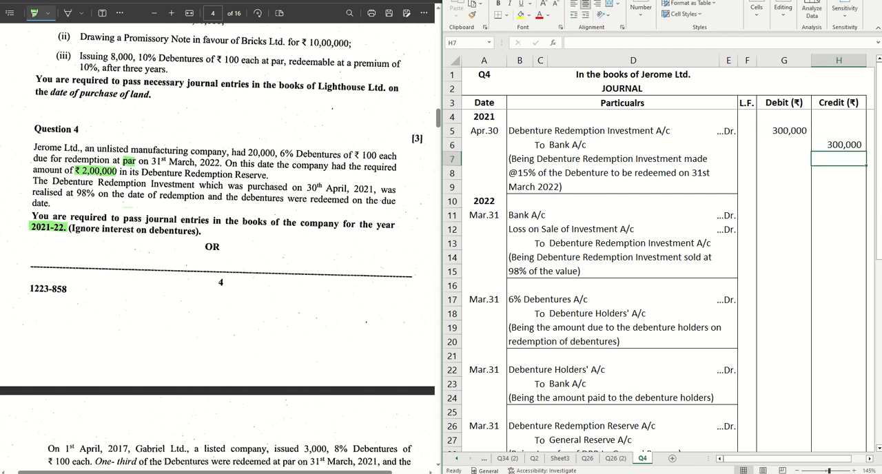
pyautogui.click(620, 159)
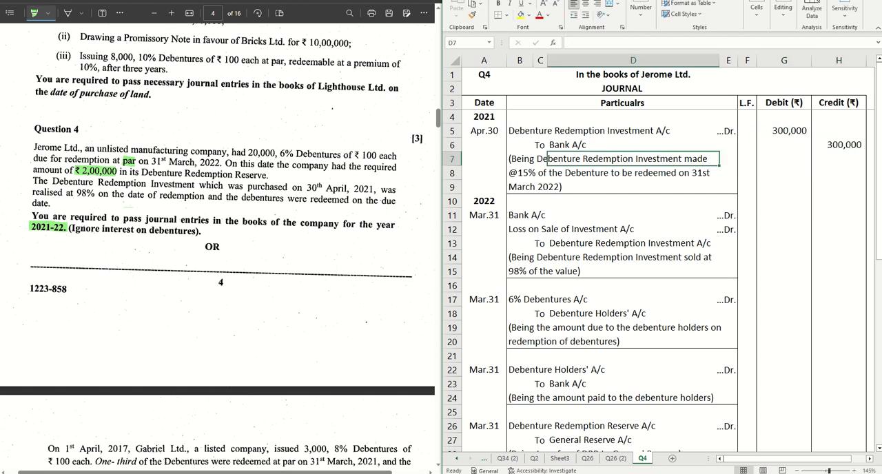
# Review the date cells A4, A8 and A11, then highlight '98%' in the PDF question.
pyautogui.click(484, 116)
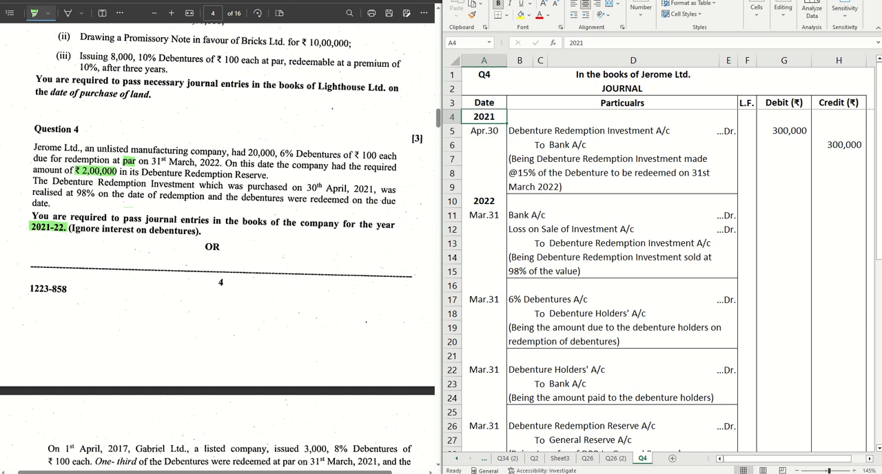
pyautogui.click(484, 172)
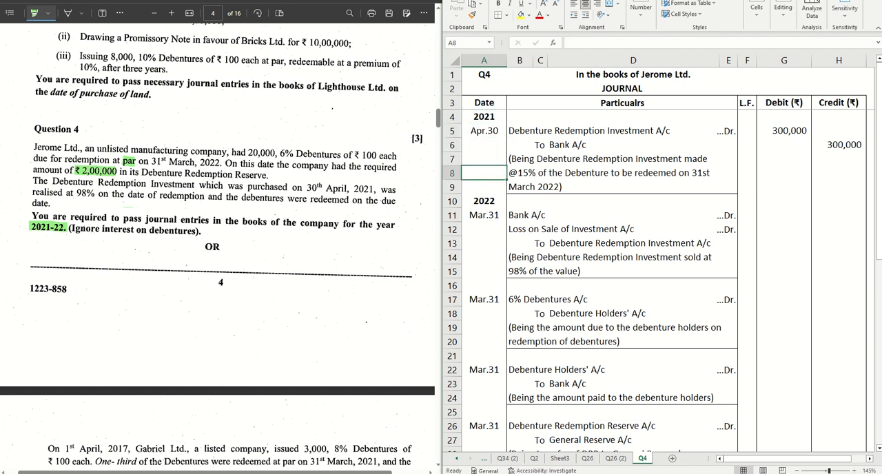
pyautogui.click(482, 215)
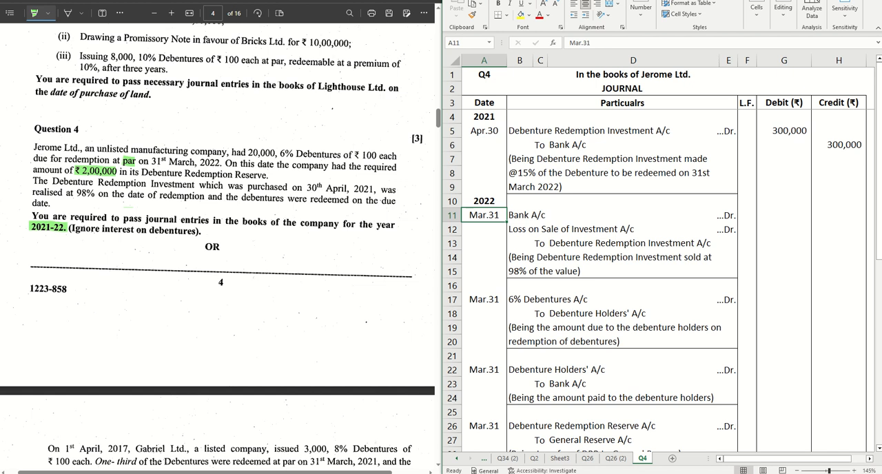
pyautogui.click(520, 215)
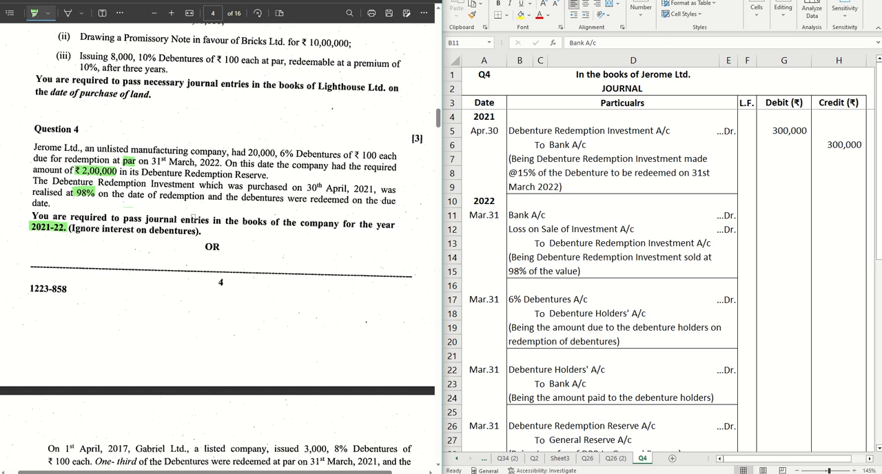
pyautogui.click(518, 215)
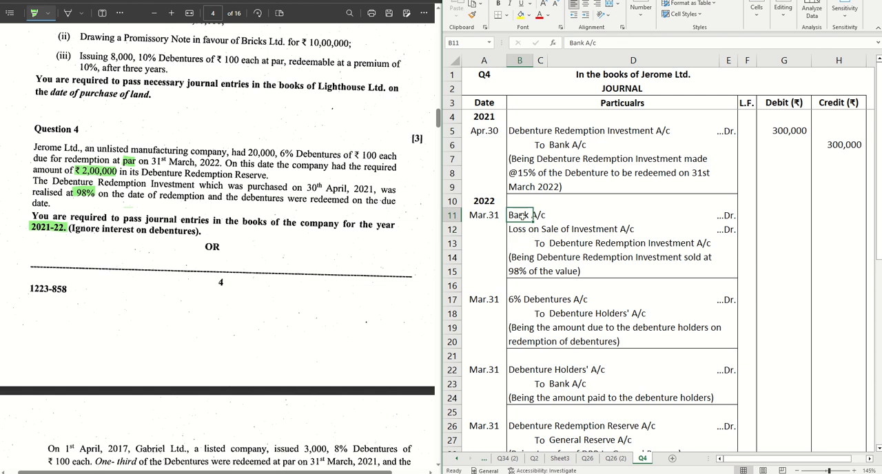
pyautogui.click(633, 215)
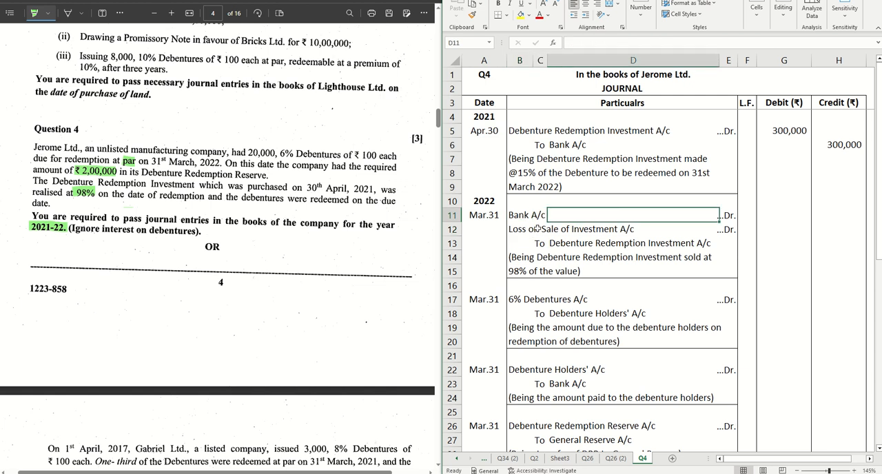
pyautogui.click(783, 215)
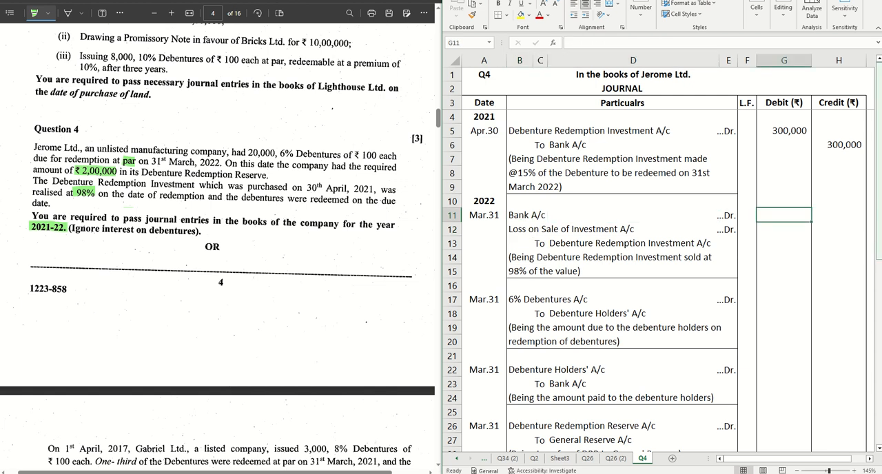
pyautogui.write('=.98')
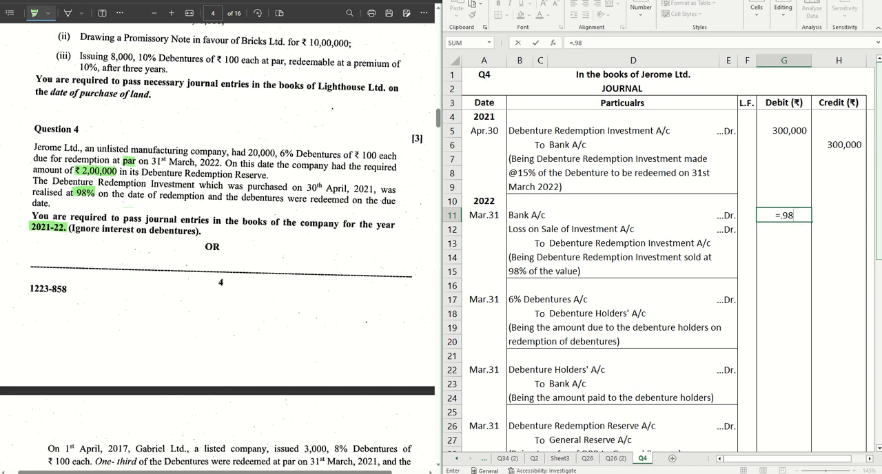
pyautogui.click(783, 130)
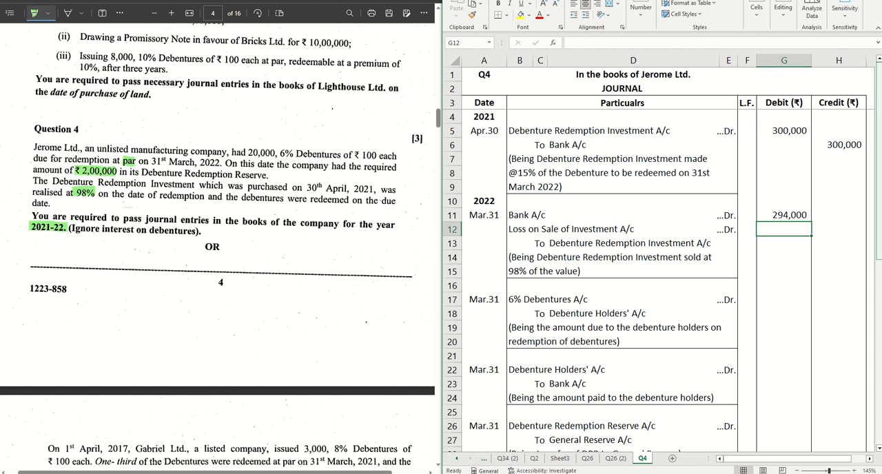
pyautogui.write('=G11')
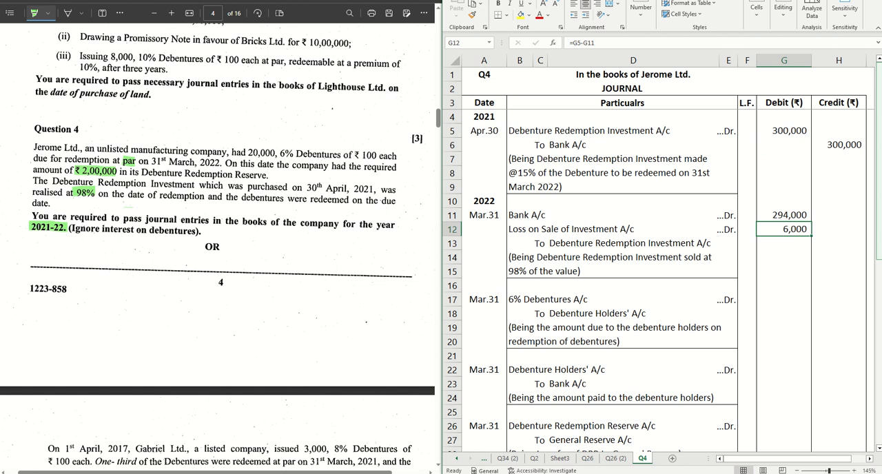
pyautogui.click(838, 243)
pyautogui.write('300,000')
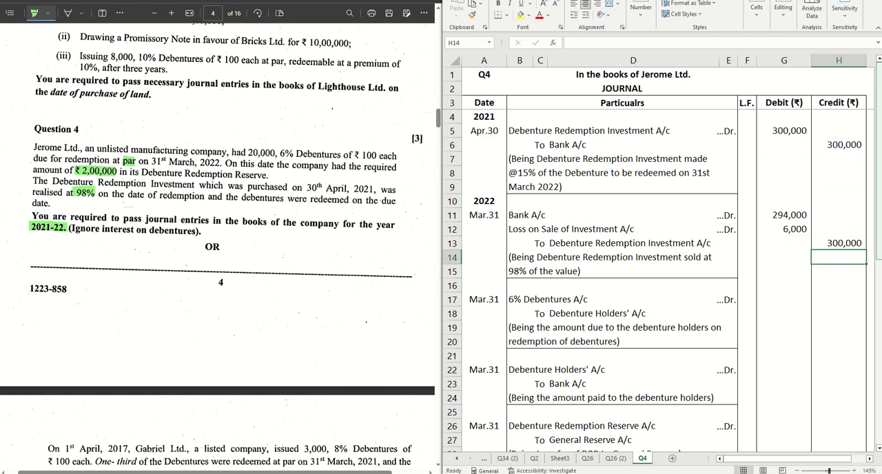
pyautogui.click(748, 256)
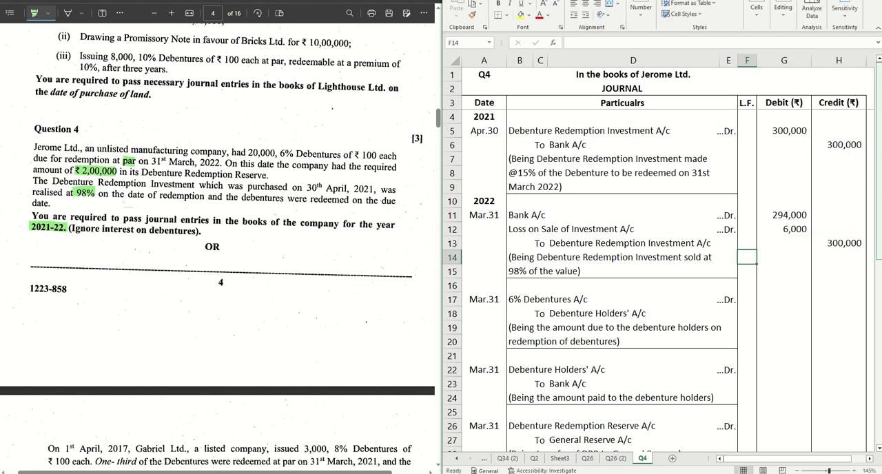
pyautogui.click(520, 256)
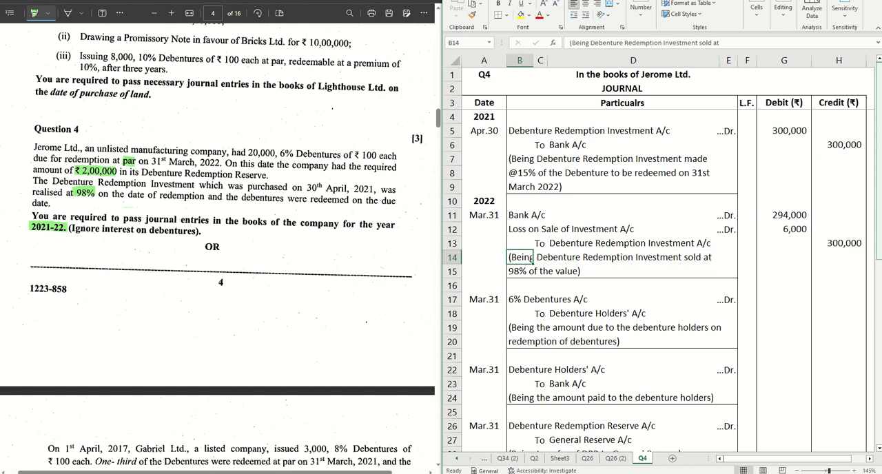
pyautogui.click(521, 270)
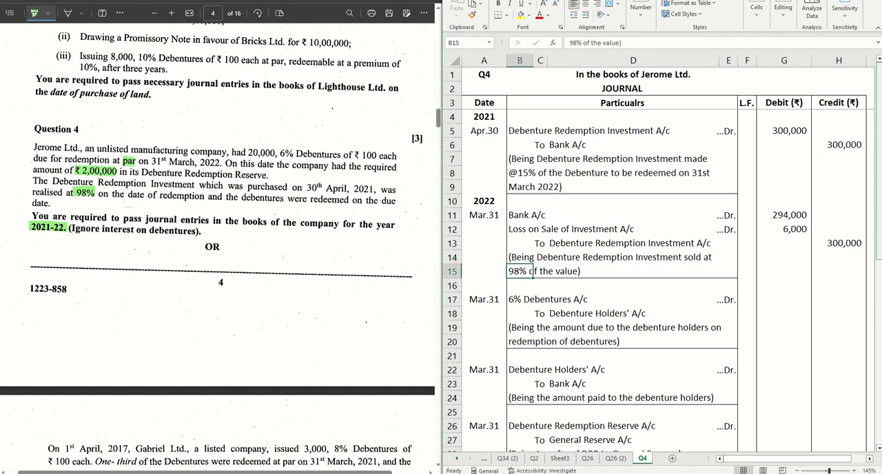
pyautogui.click(520, 299)
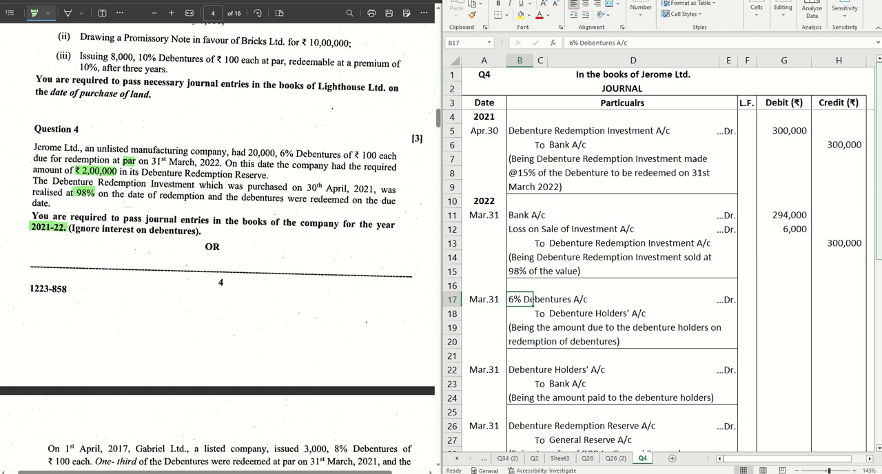
pyautogui.click(522, 313)
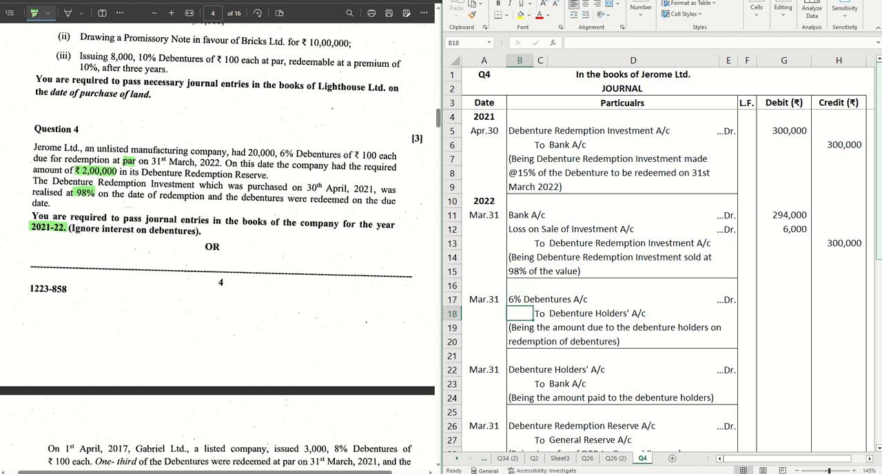
pyautogui.click(521, 328)
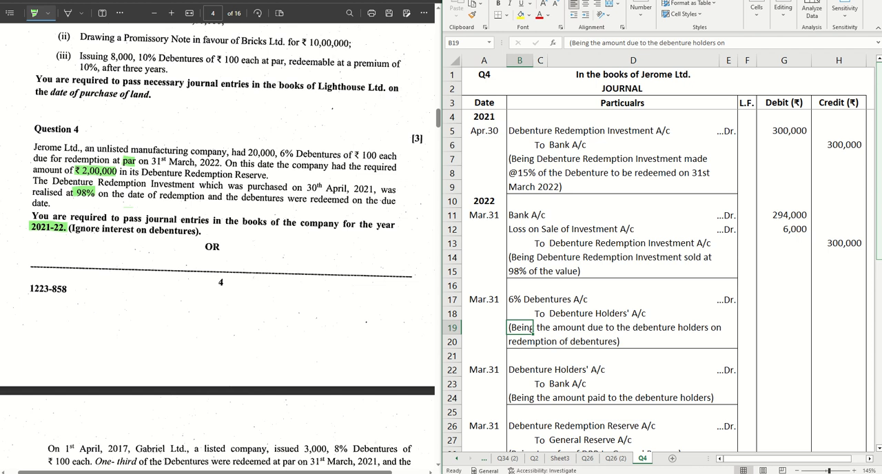
pyautogui.click(620, 298)
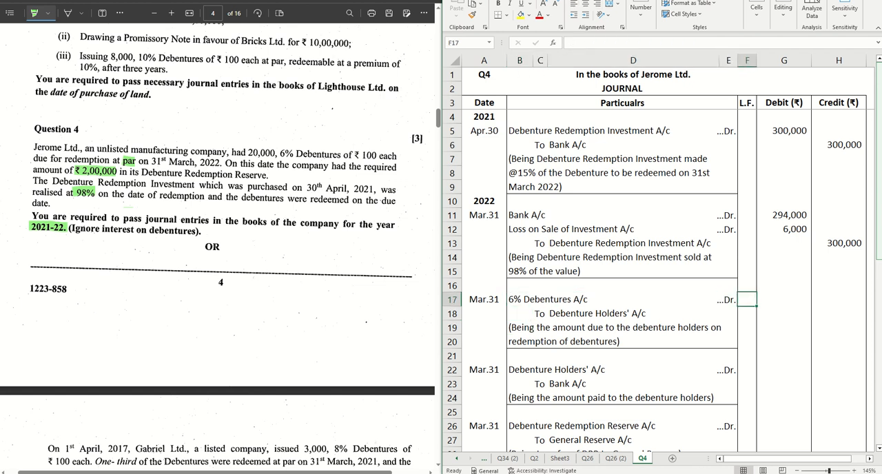
# Enter 2,000,000 debit in G17 with credit H18 linked to it for the debentures-to-holders entry.
pyautogui.click(783, 298)
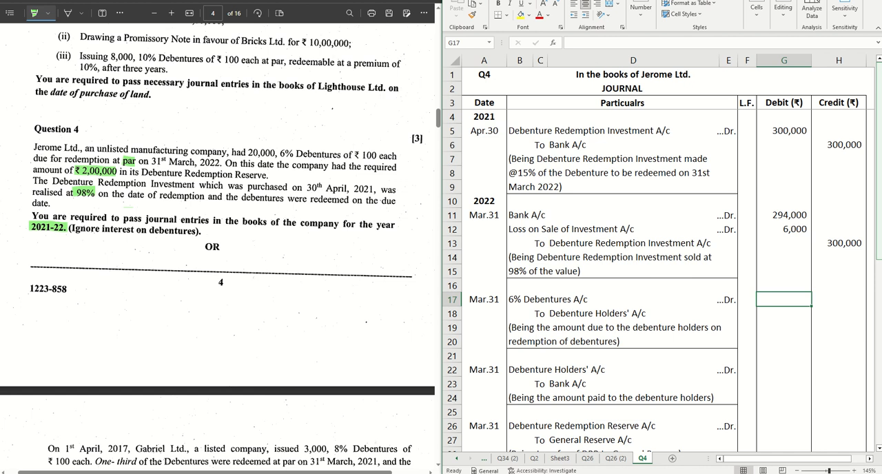
pyautogui.write('20')
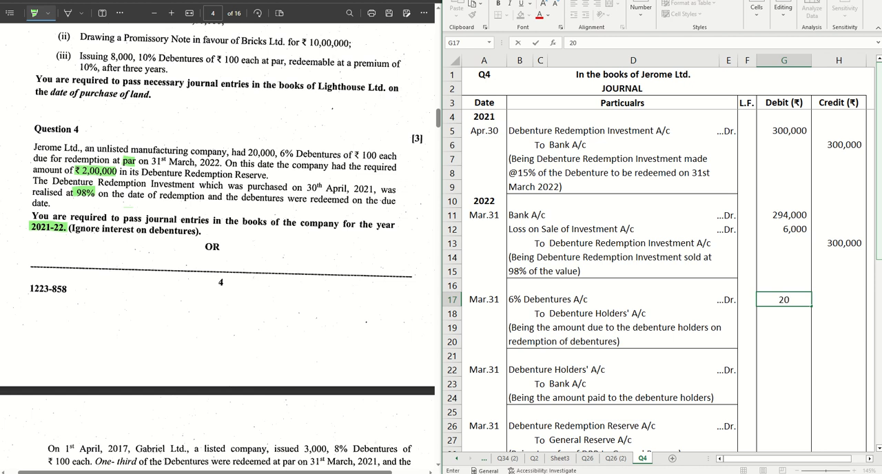
pyautogui.write('2000000')
pyautogui.click(839, 313)
pyautogui.write('=G17')
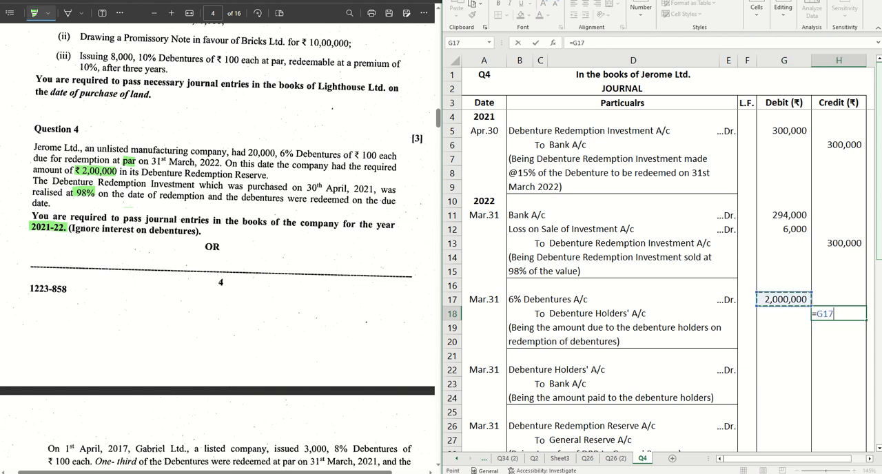
pyautogui.press('Return')
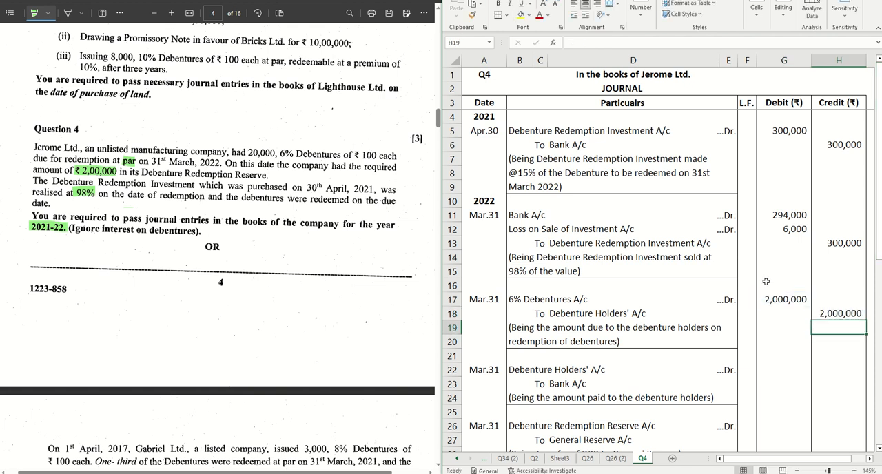
pyautogui.scroll(-3)
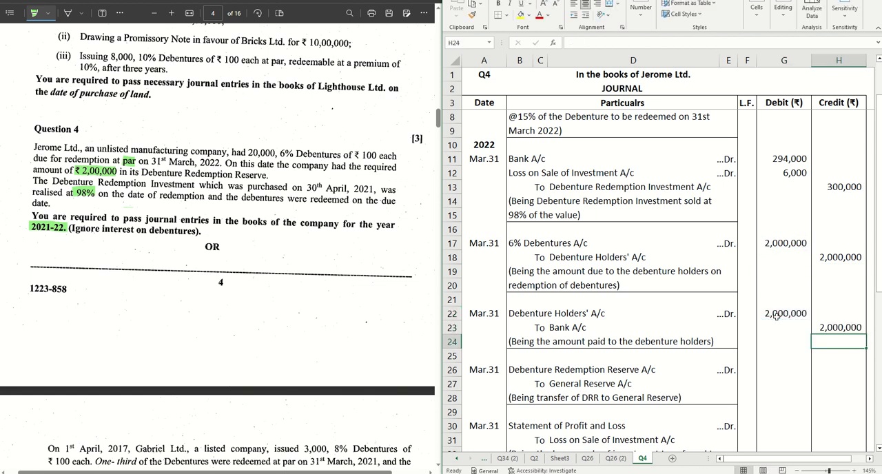
# Enter 200,000 debit in G26 and credit H27 referencing G26 for the DRR to General Reserve transfer.
pyautogui.click(783, 356)
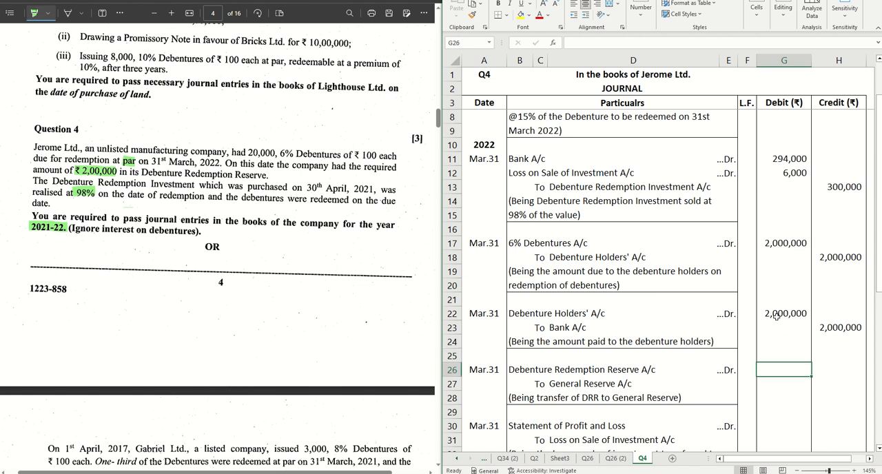
pyautogui.click(783, 355)
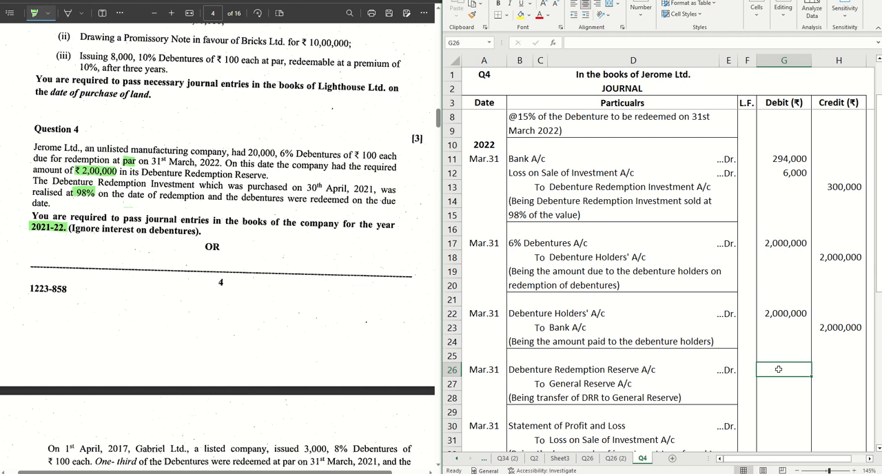
pyautogui.write('200,000')
pyautogui.click(840, 385)
pyautogui.write('=G27')
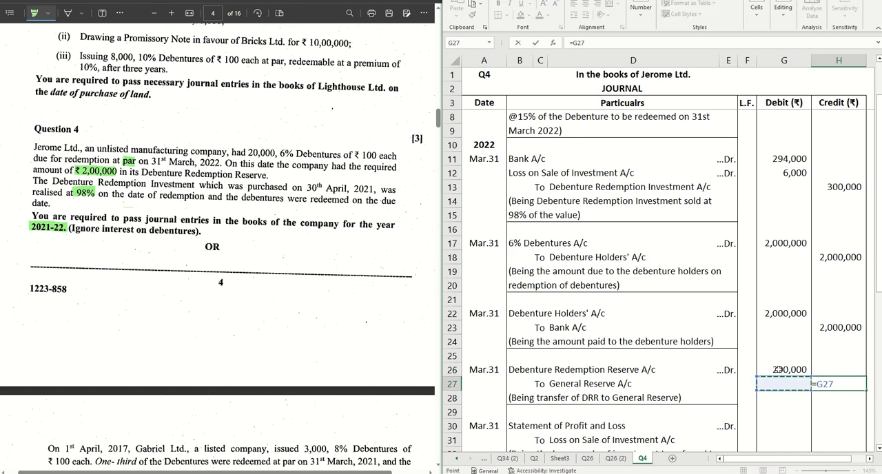
pyautogui.press('Return')
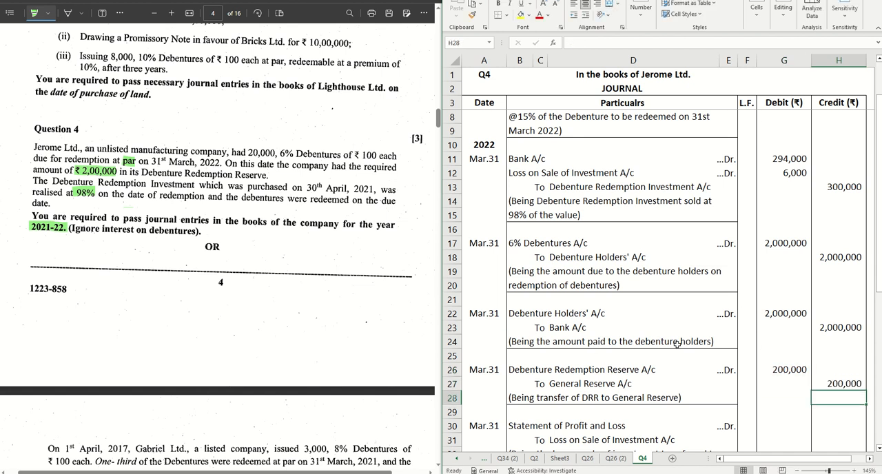
pyautogui.scroll(-3)
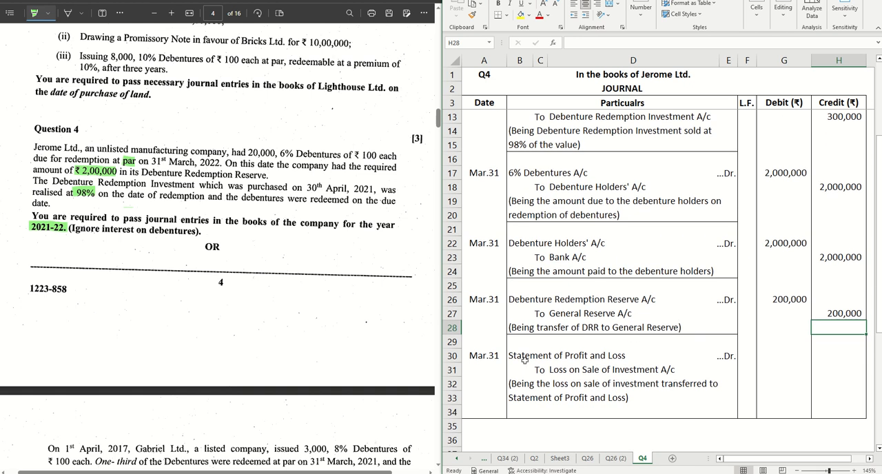
pyautogui.moveTo(573, 378)
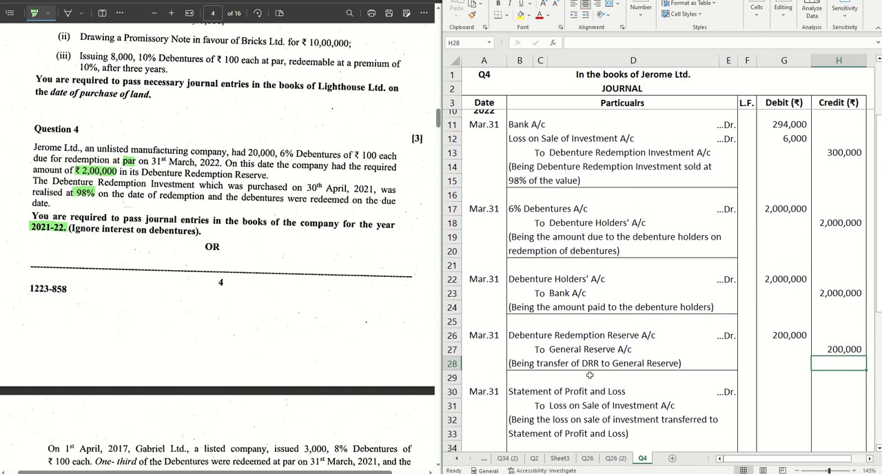
# Enter 6,000 as debit in G30 and credit in H31 for the loss on sale transfer, checking the particulars in D31 and C31.
pyautogui.scroll(3)
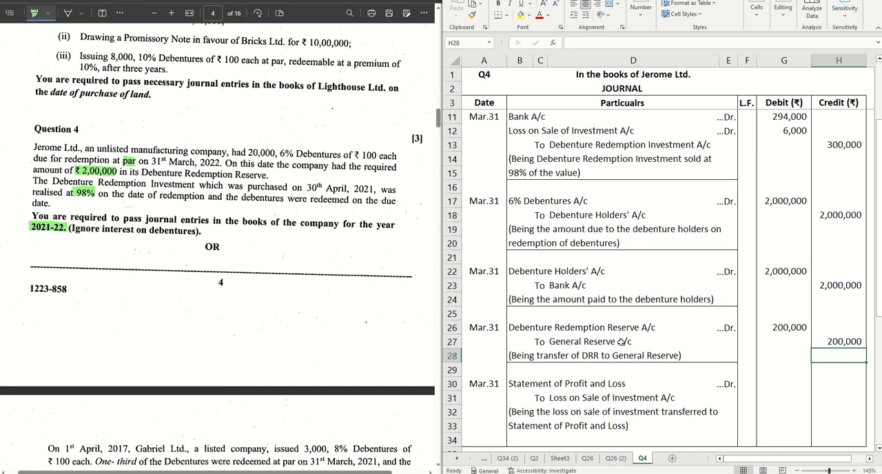
pyautogui.click(784, 384)
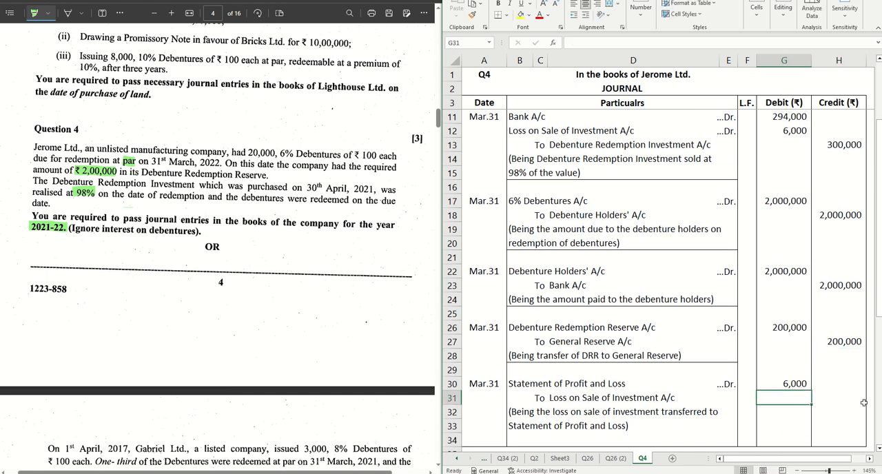
pyautogui.write('6000')
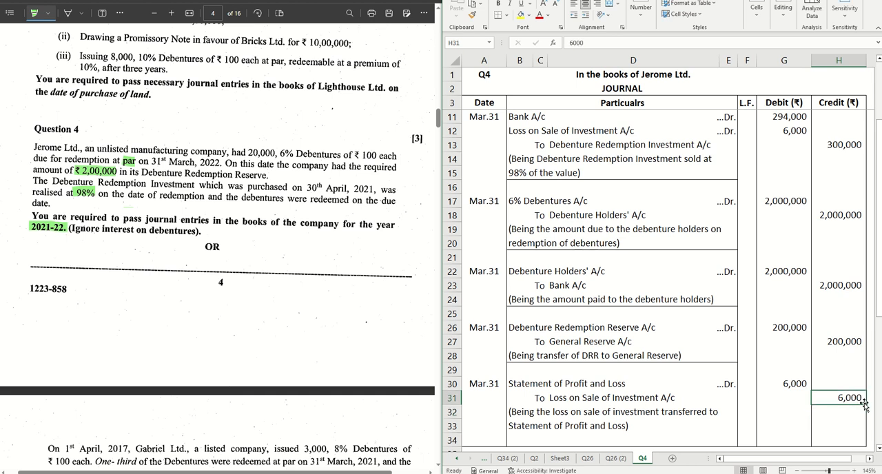
pyautogui.click(633, 397)
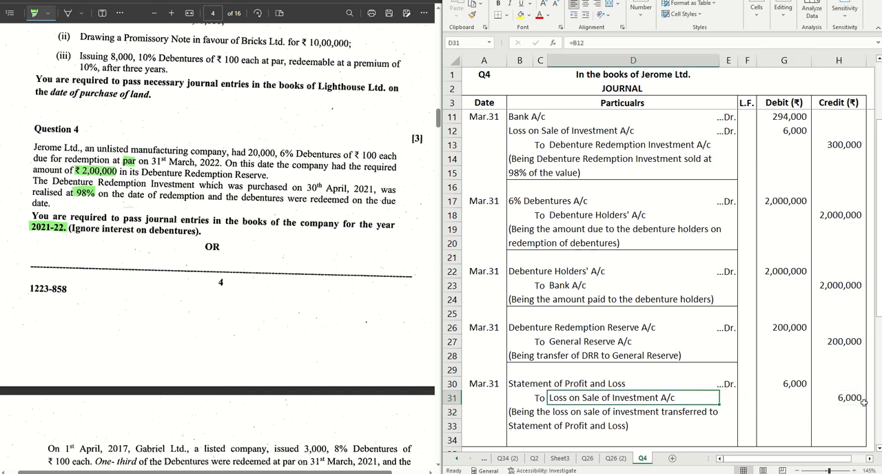
pyautogui.click(540, 397)
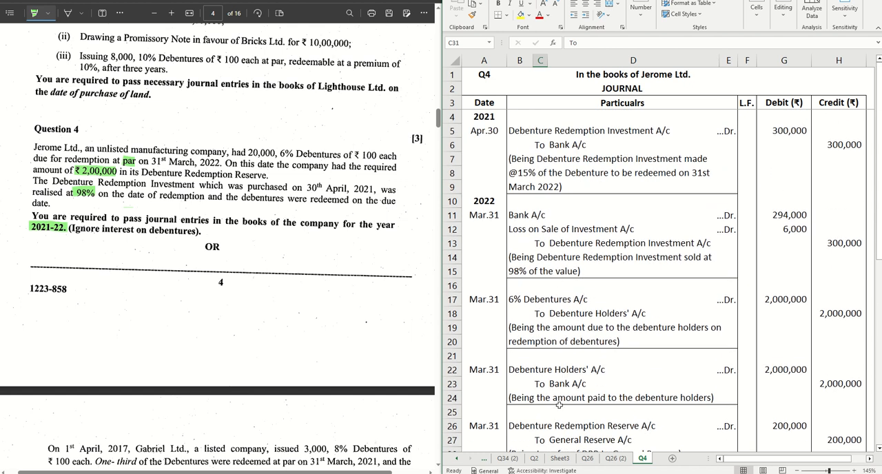
pyautogui.scroll(-3)
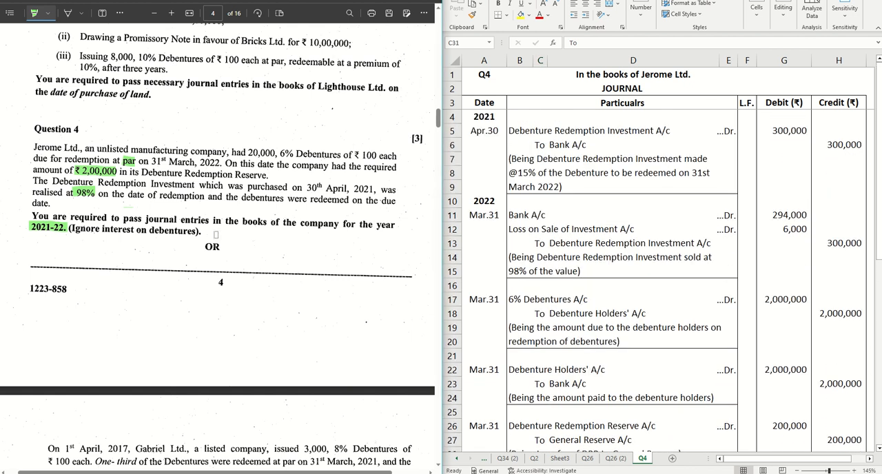
pyautogui.scroll(3)
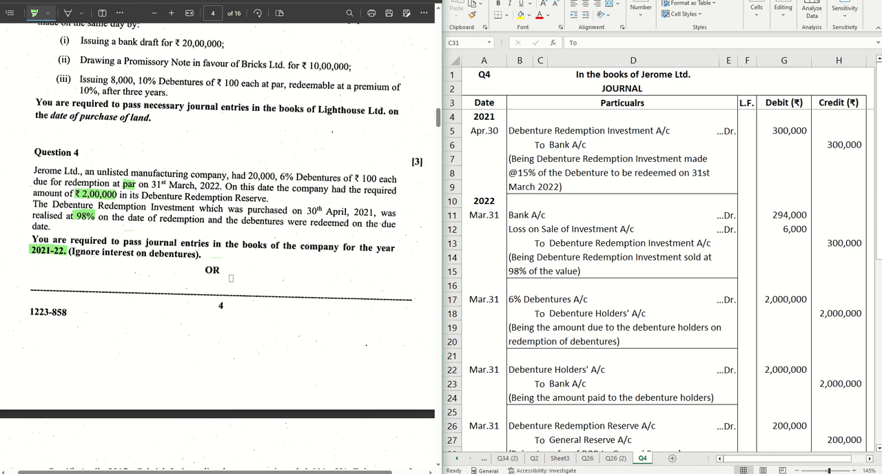
pyautogui.scroll(-3)
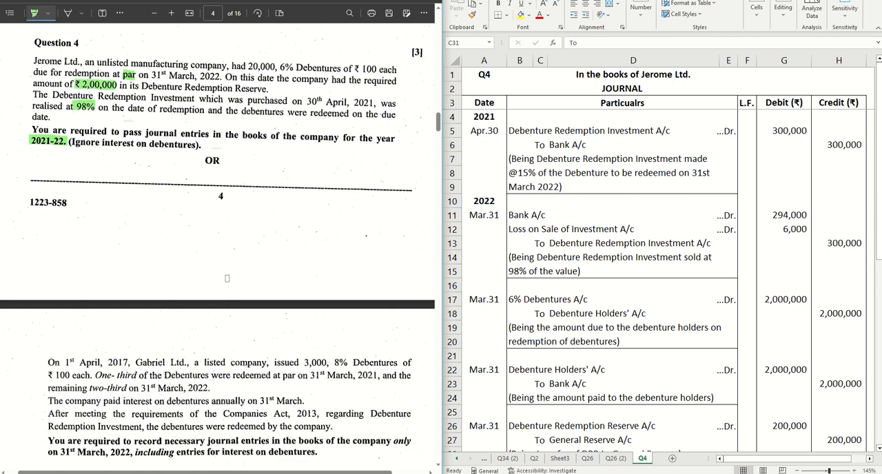